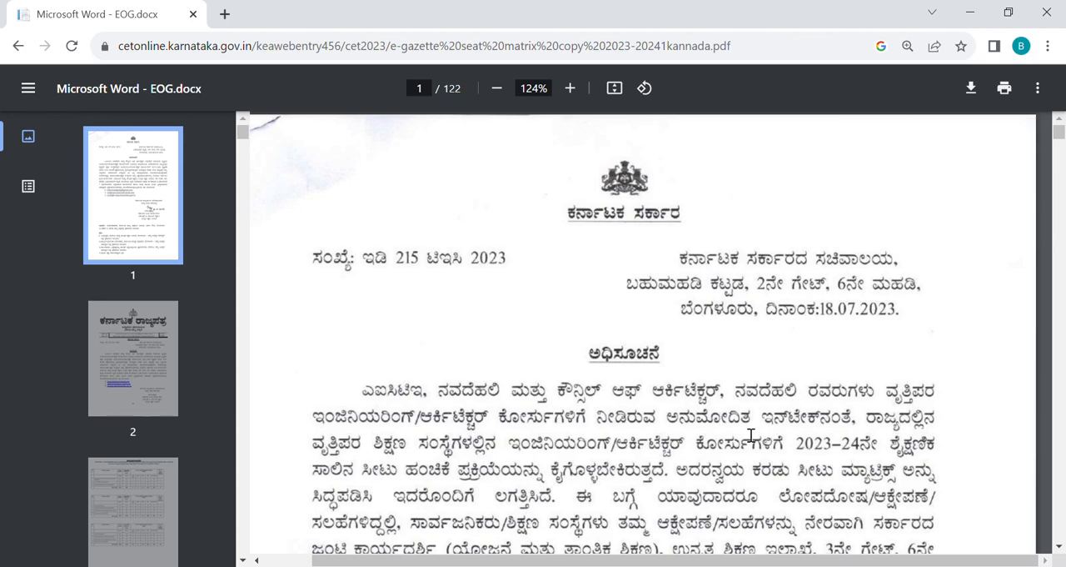
pyautogui.moveTo(862, 377)
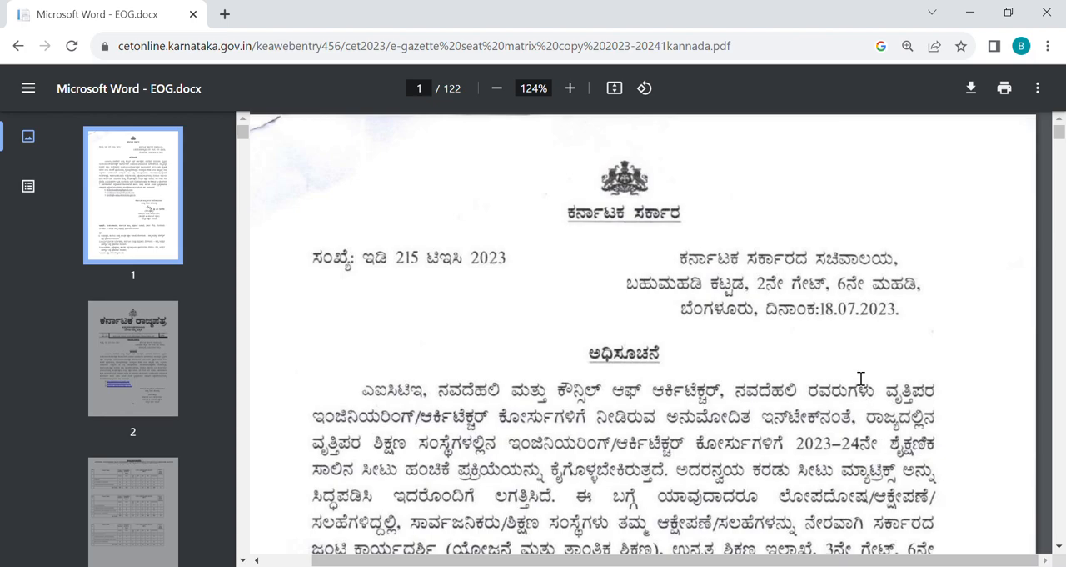
pyautogui.scroll(-3)
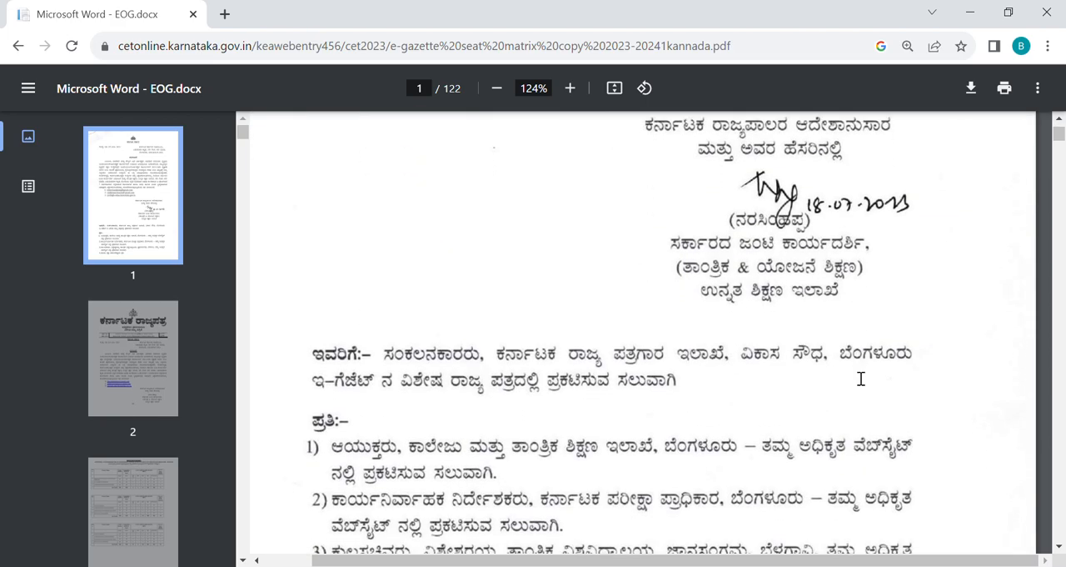
pyautogui.scroll(-3)
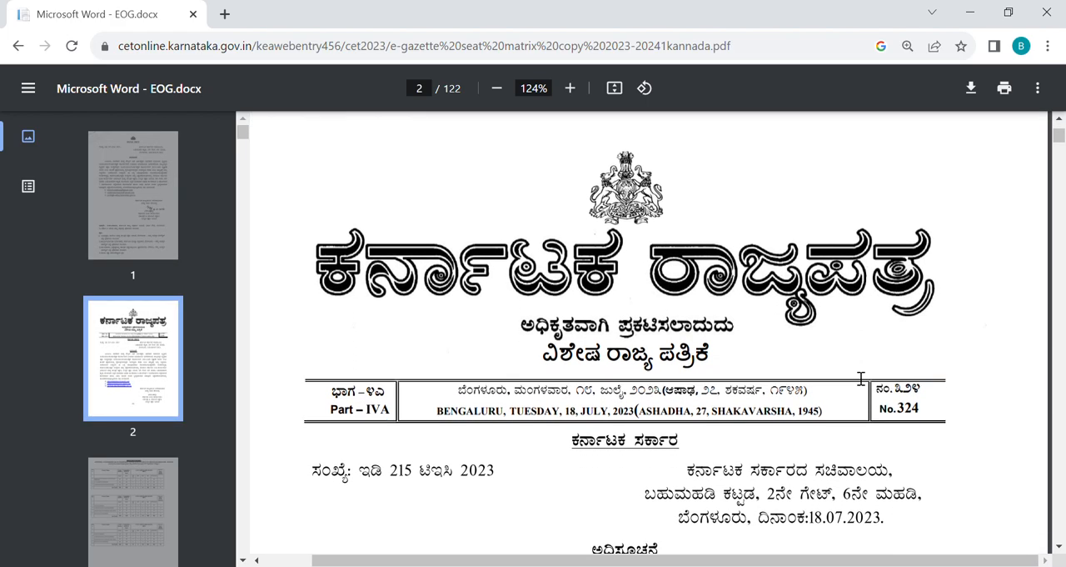
pyautogui.scroll(-3)
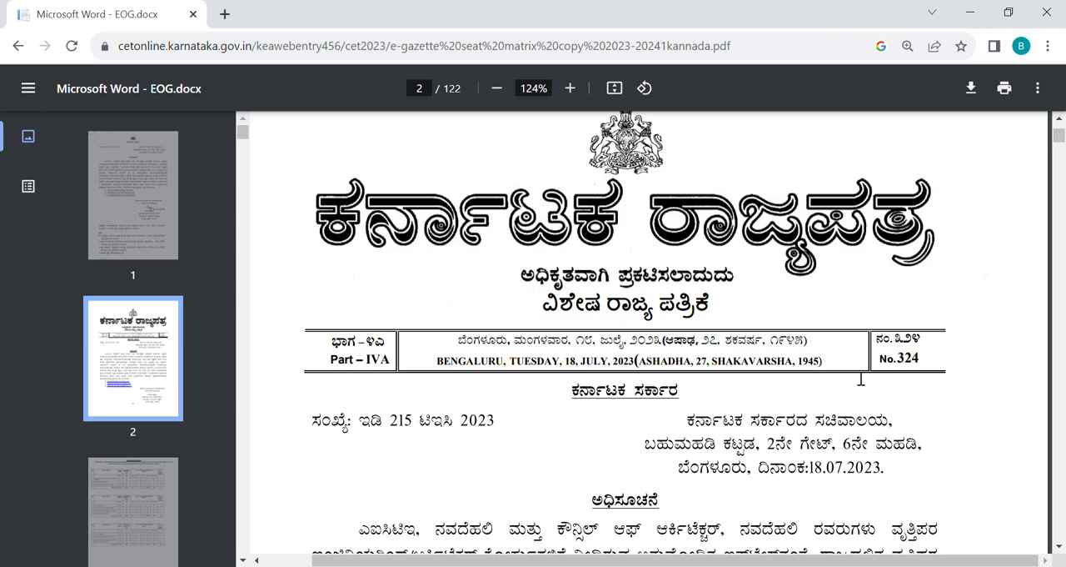
pyautogui.scroll(-3)
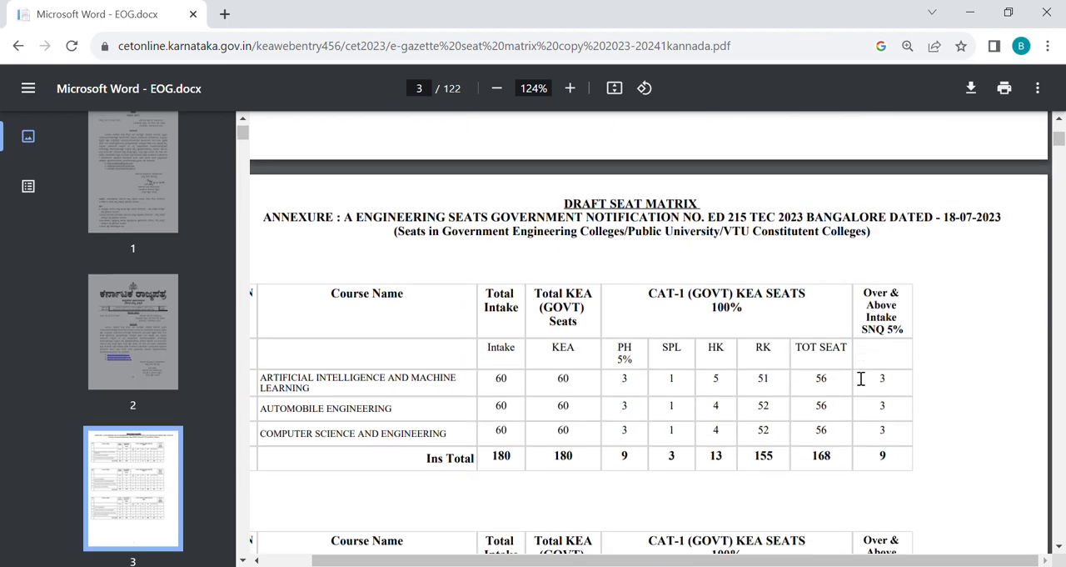
pyautogui.scroll(-3)
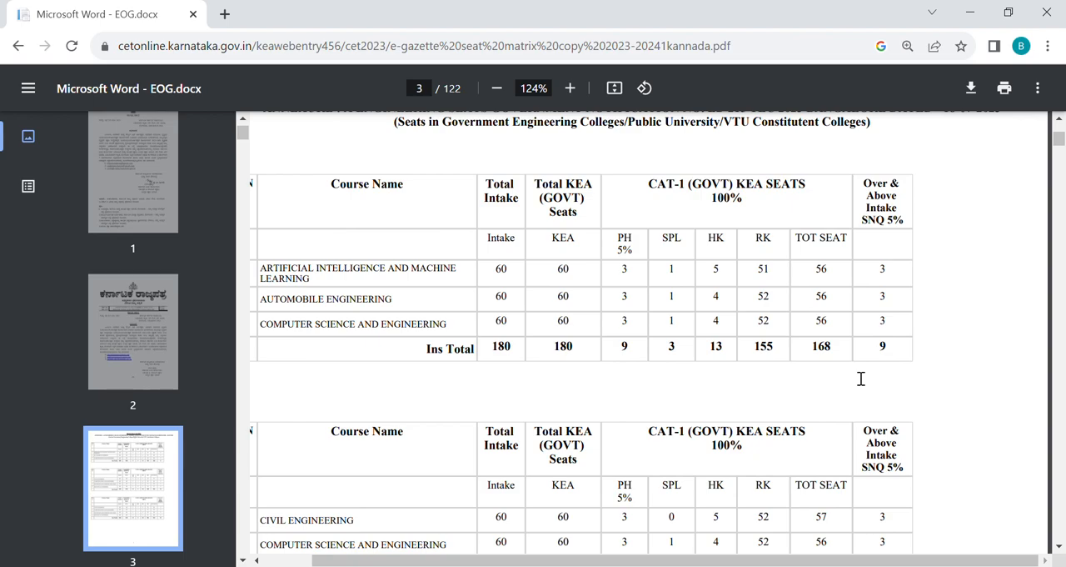
pyautogui.scroll(-3)
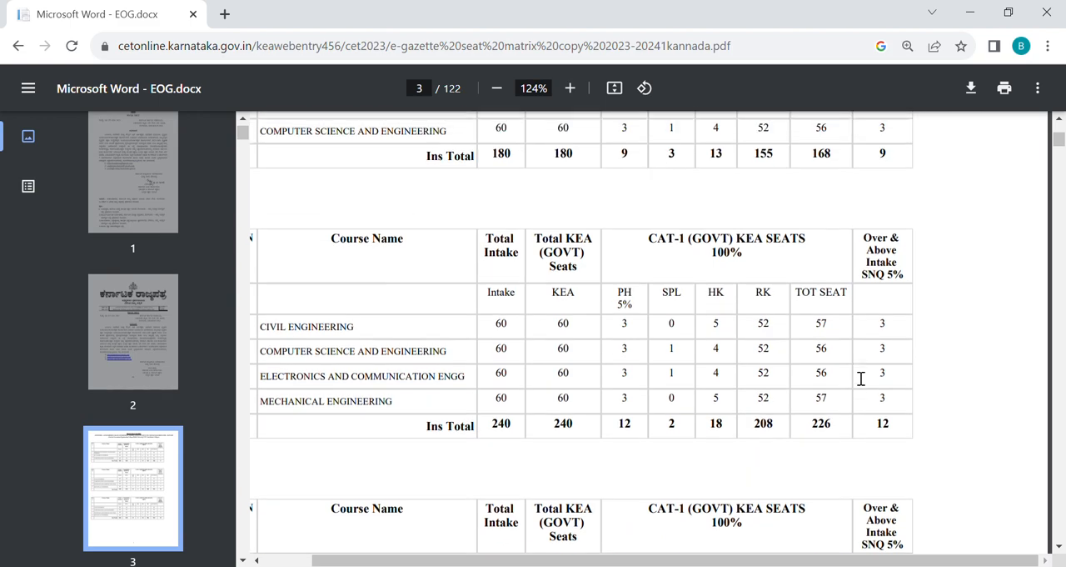
pyautogui.scroll(-3)
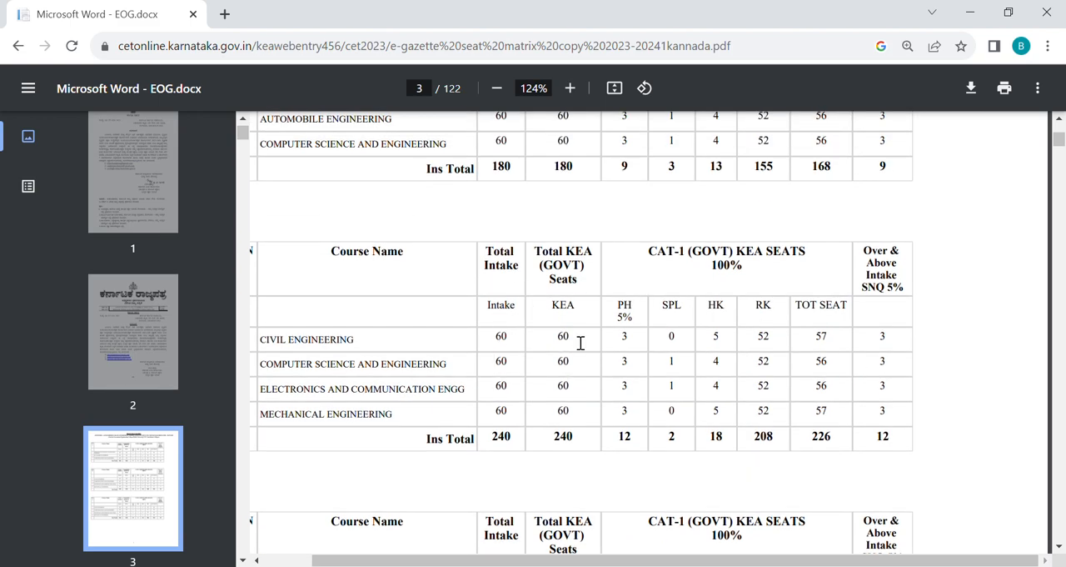
pyautogui.moveTo(526, 368)
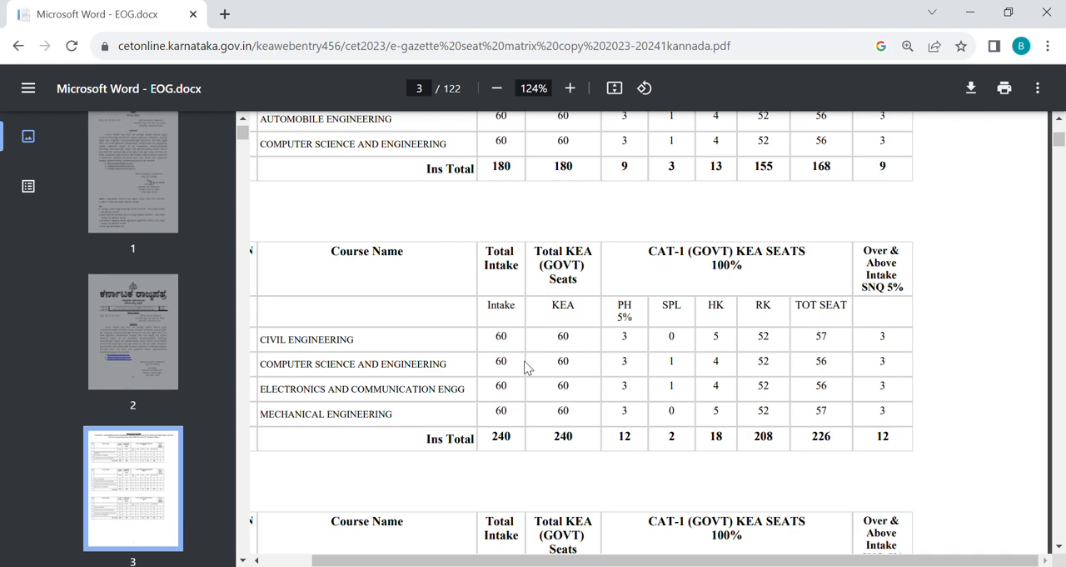
pyautogui.moveTo(606, 280)
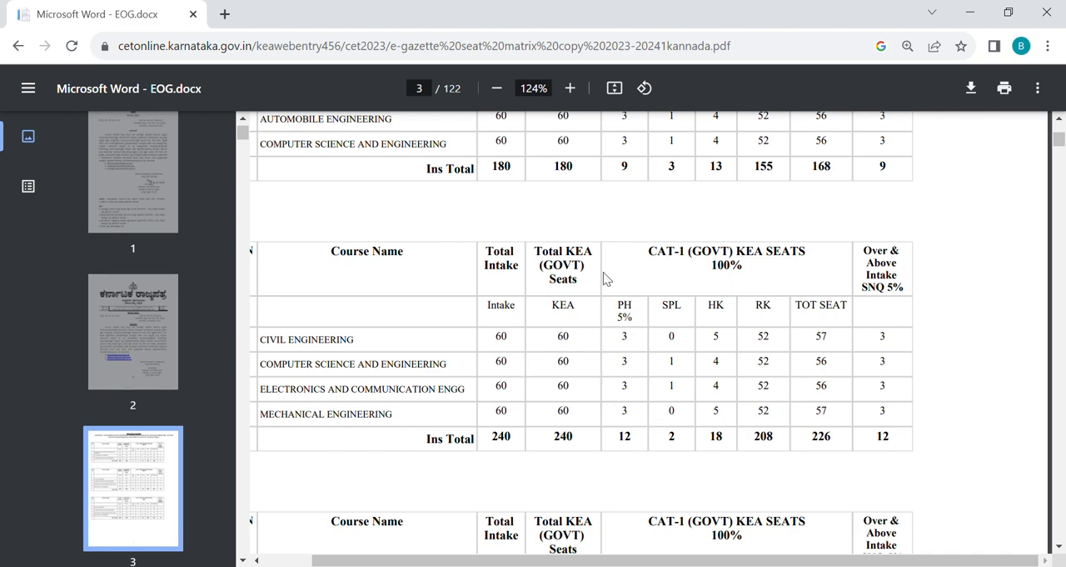
pyautogui.moveTo(701, 350)
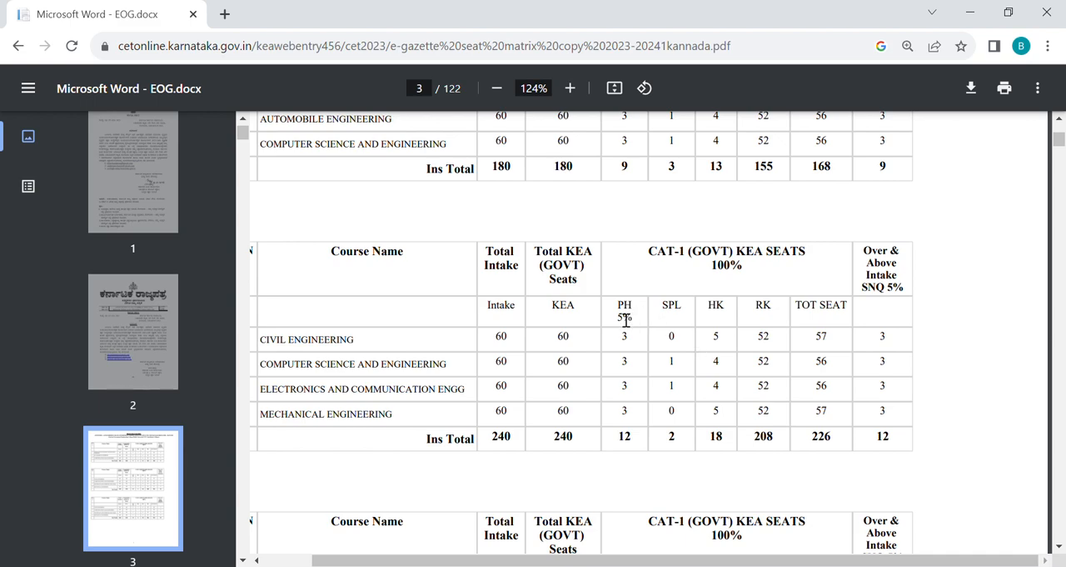
pyautogui.moveTo(653, 445)
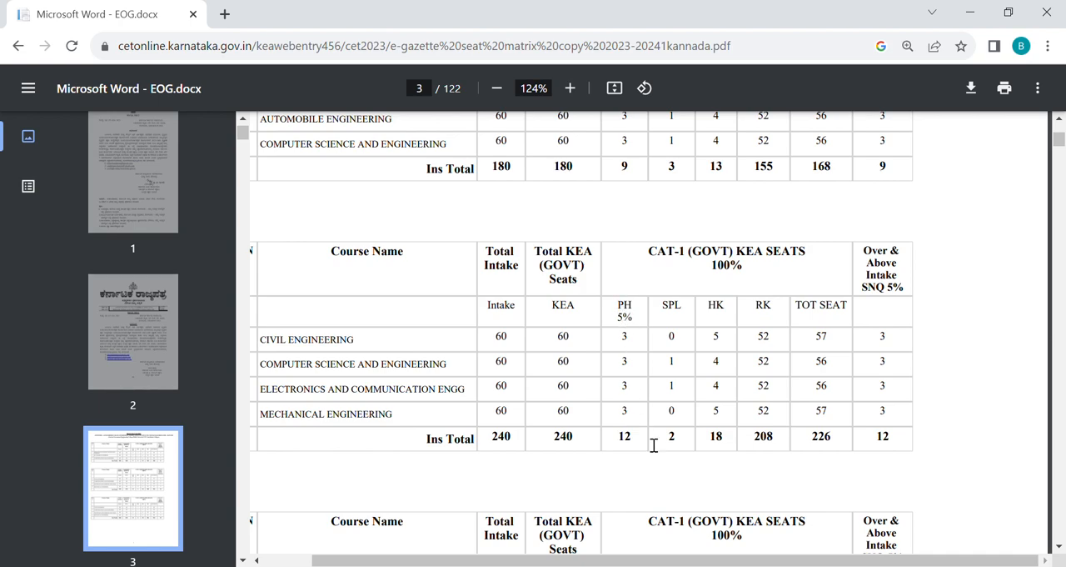
pyautogui.moveTo(680, 303)
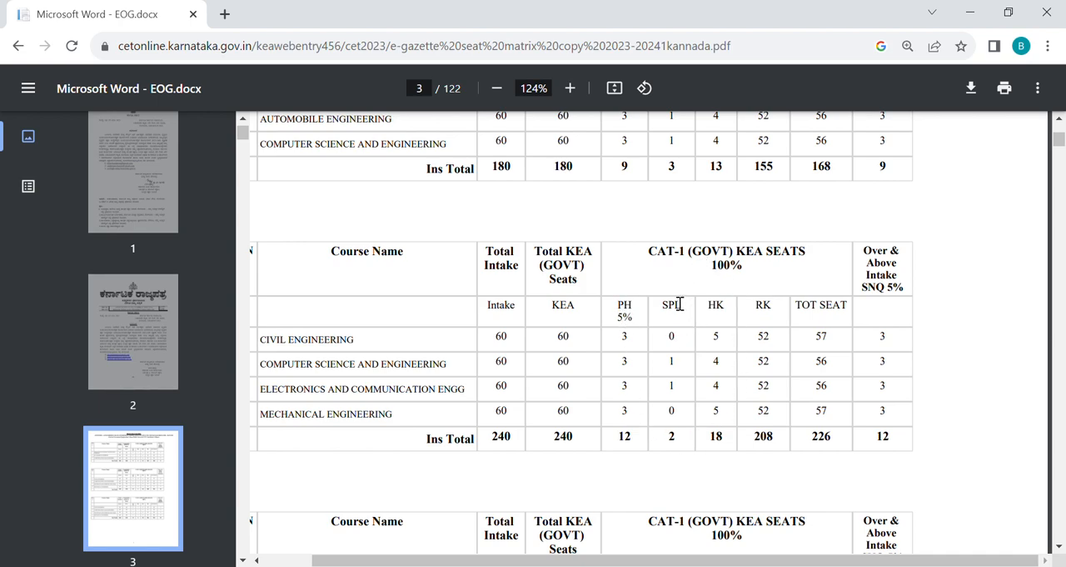
pyautogui.moveTo(731, 342)
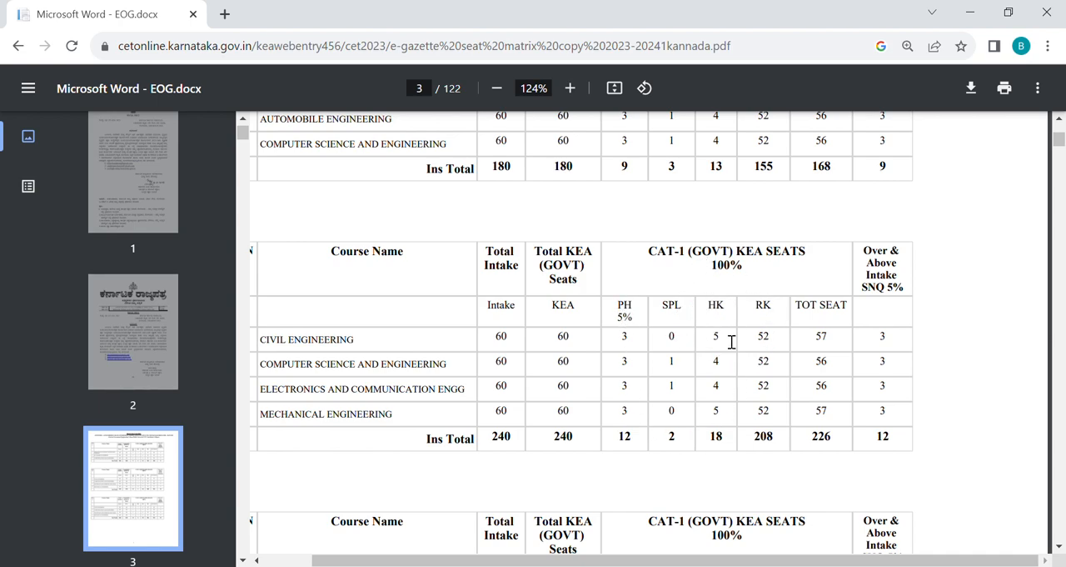
pyautogui.moveTo(739, 356)
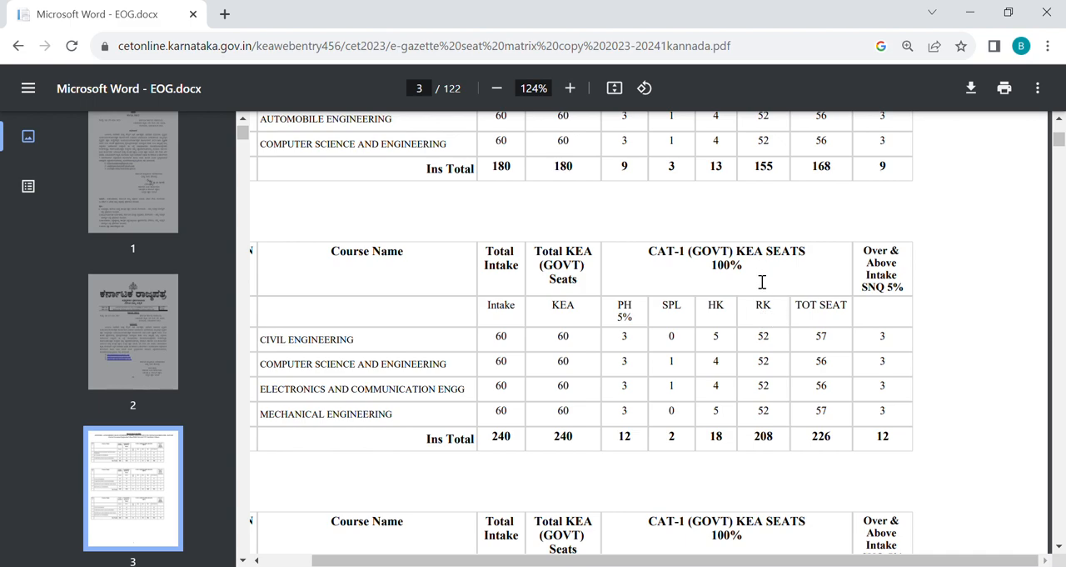
pyautogui.moveTo(823, 415)
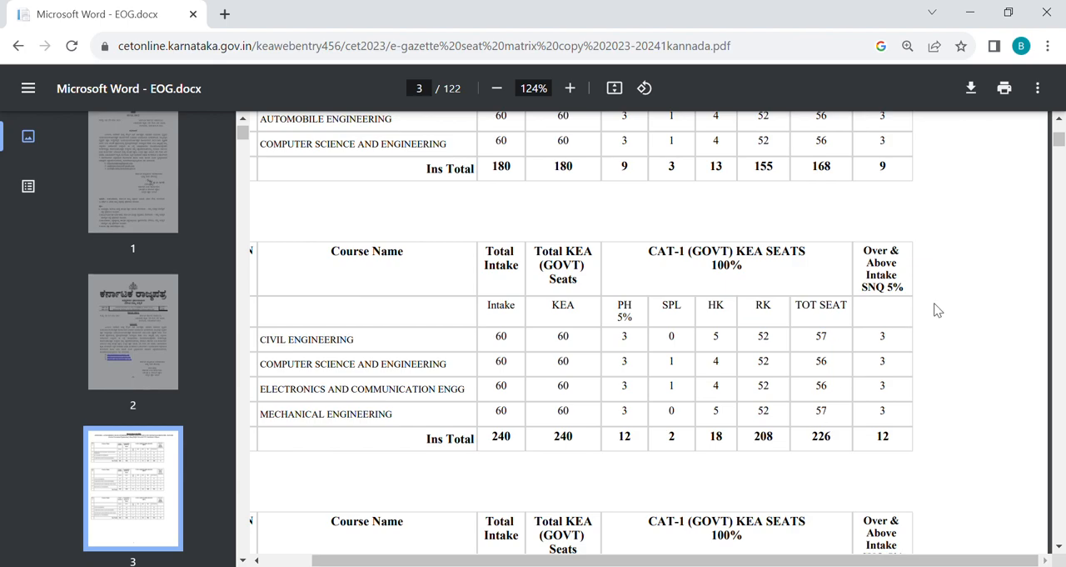
pyautogui.scroll(-3)
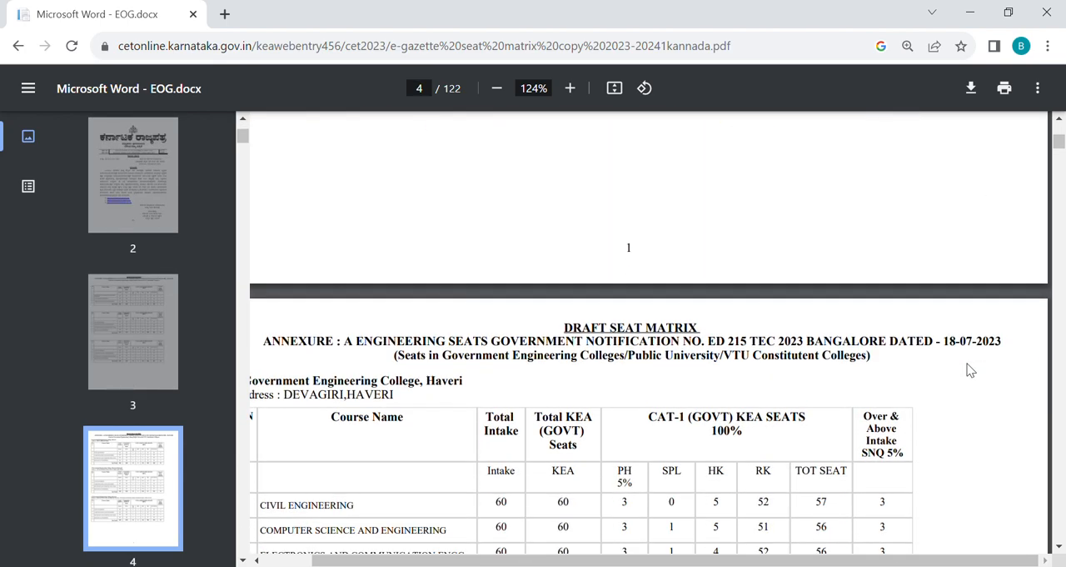
pyautogui.scroll(-3)
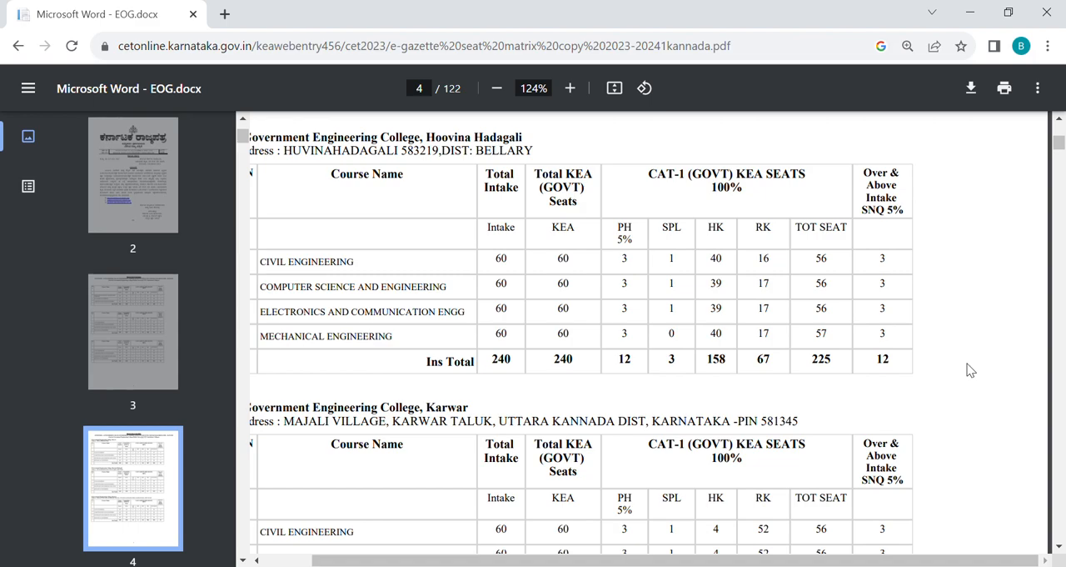
pyautogui.moveTo(787, 307)
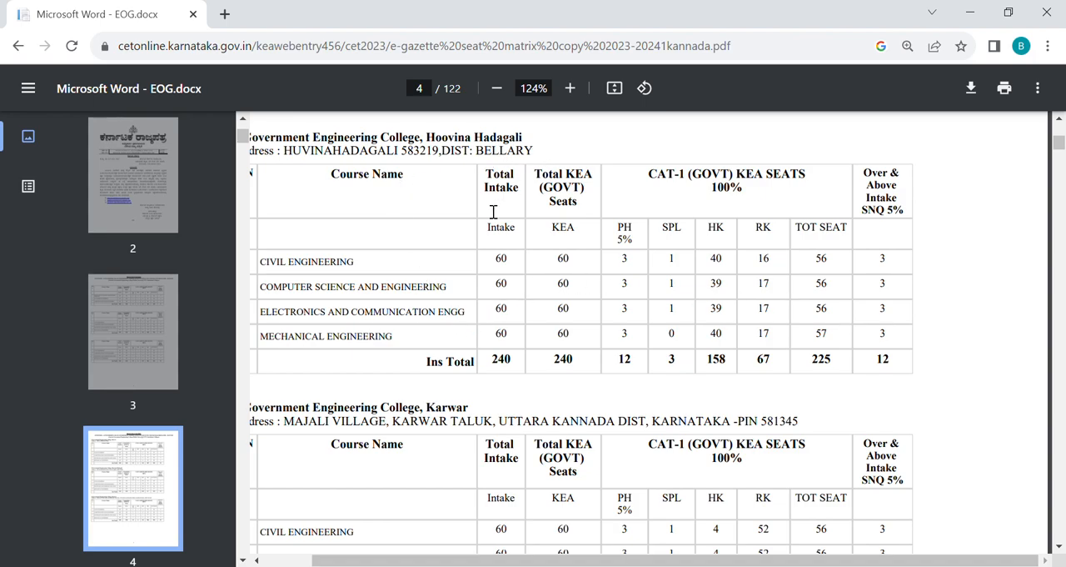
pyautogui.moveTo(903, 275)
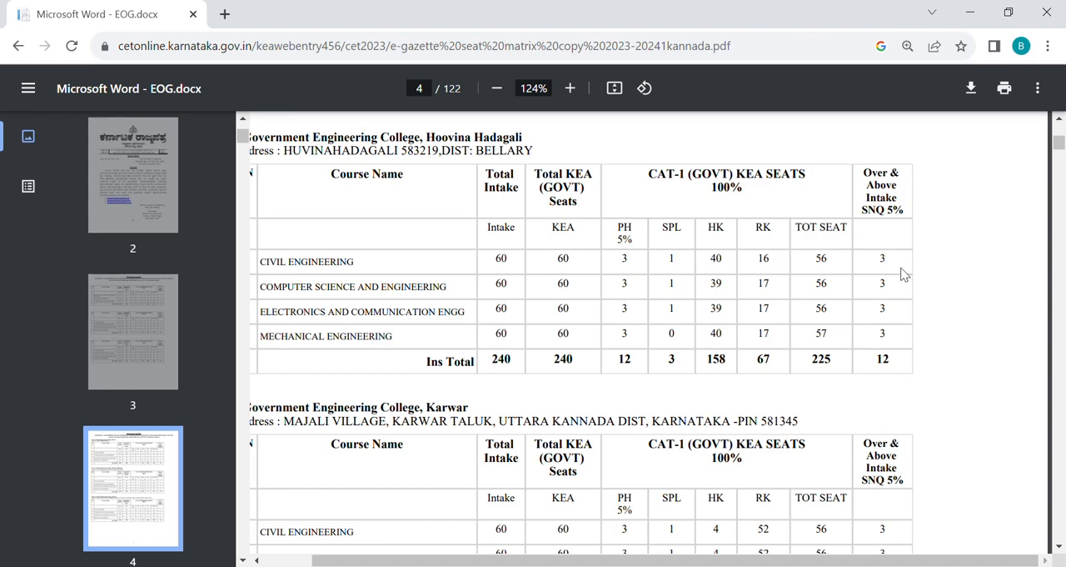
pyautogui.moveTo(530, 296)
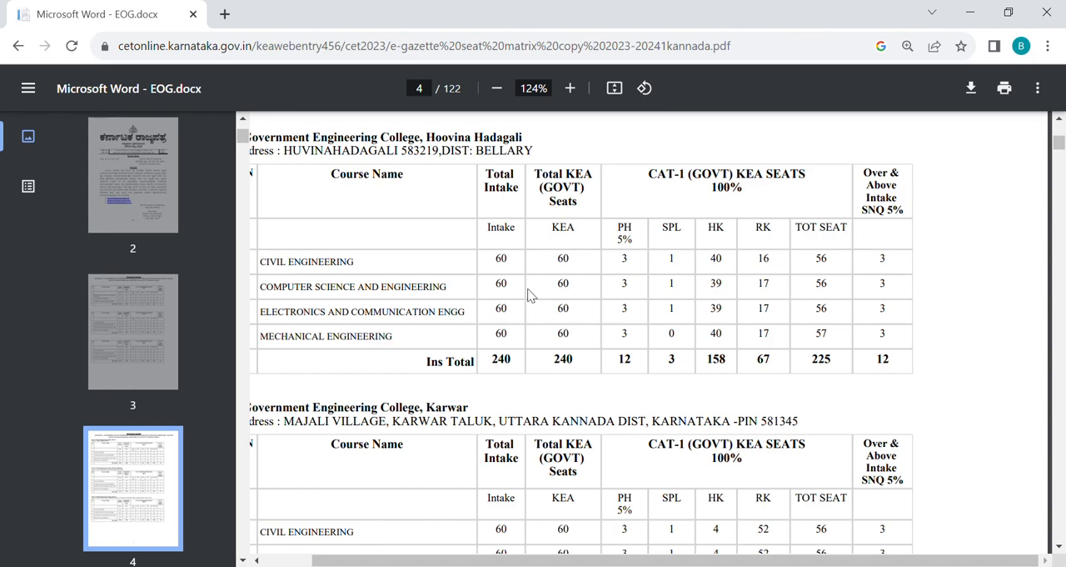
pyautogui.moveTo(466, 300)
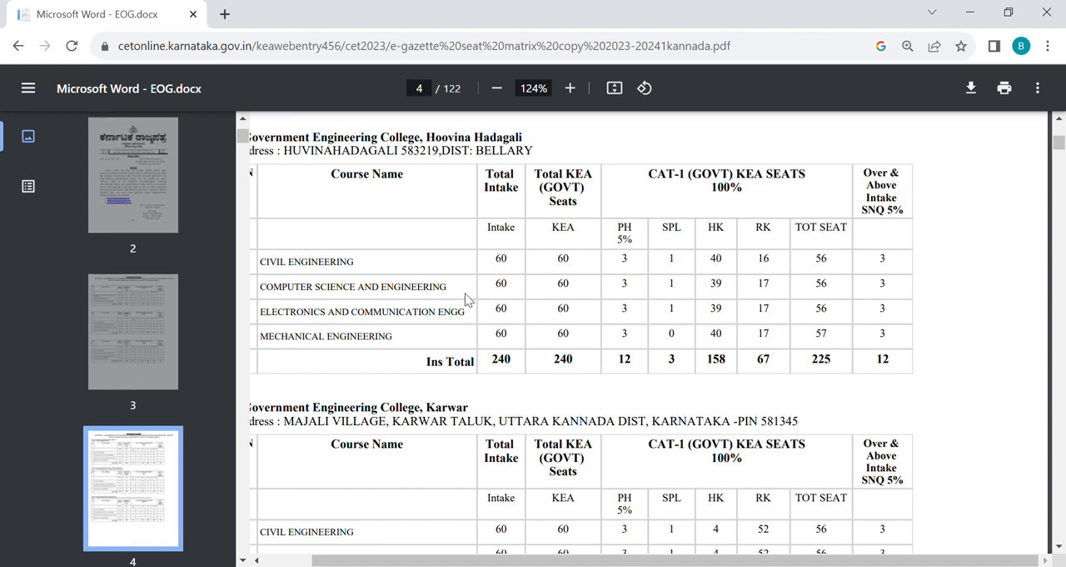
pyautogui.moveTo(981, 317)
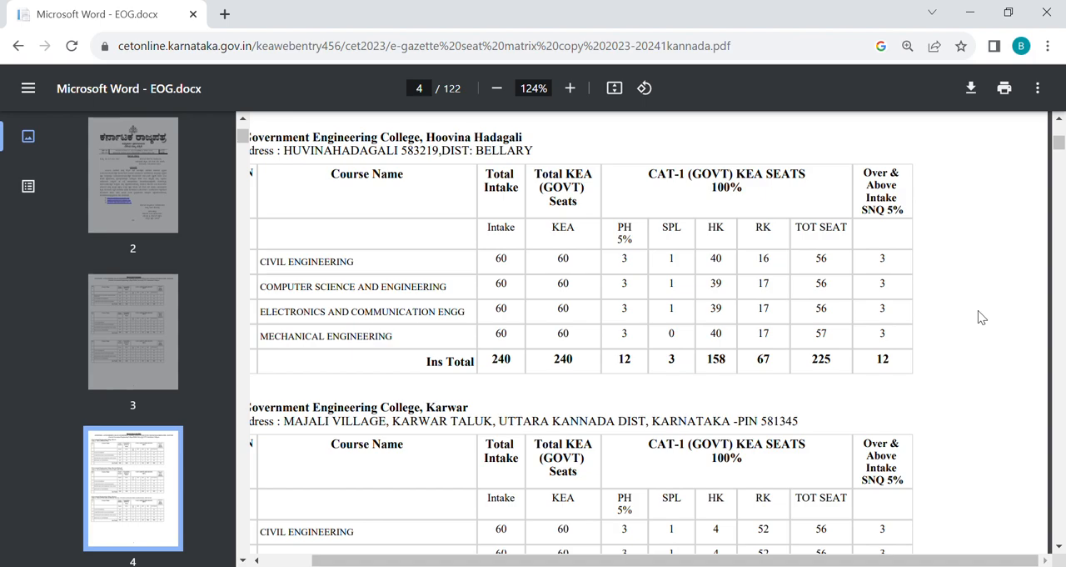
pyautogui.moveTo(287, 274)
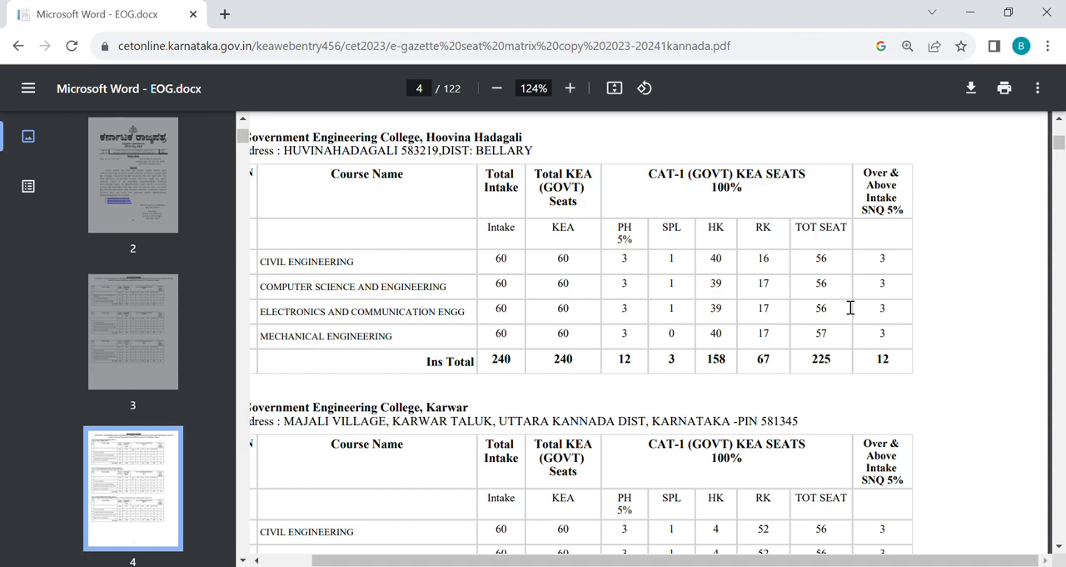
pyautogui.moveTo(1015, 294)
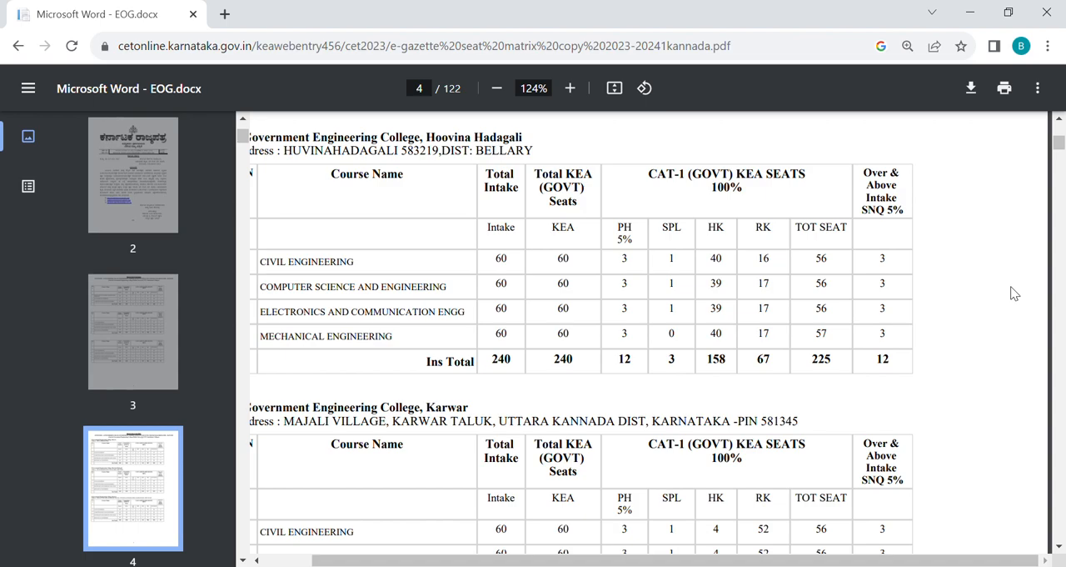
pyautogui.moveTo(836, 280)
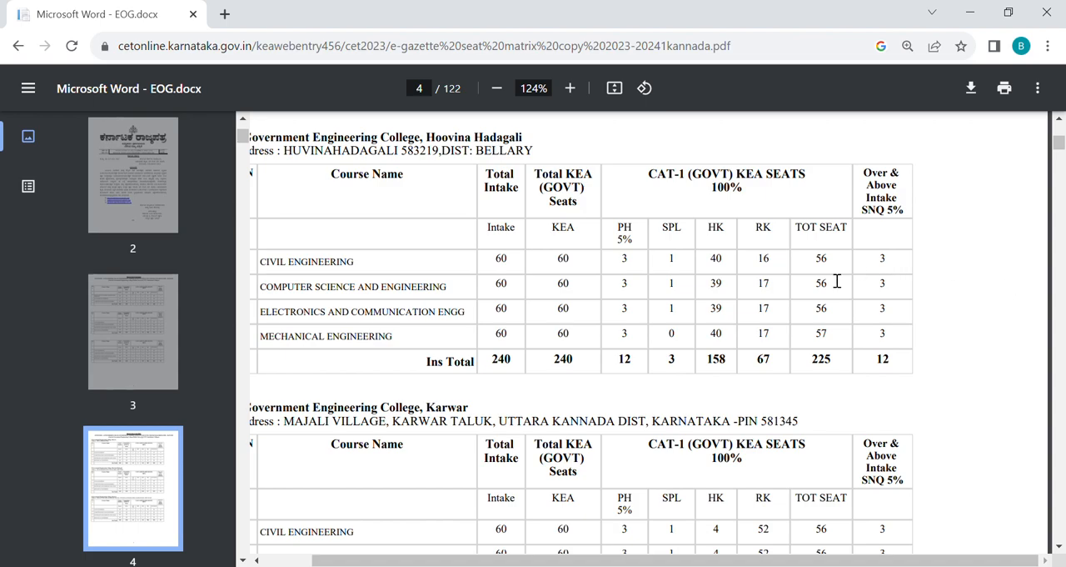
pyautogui.moveTo(953, 273)
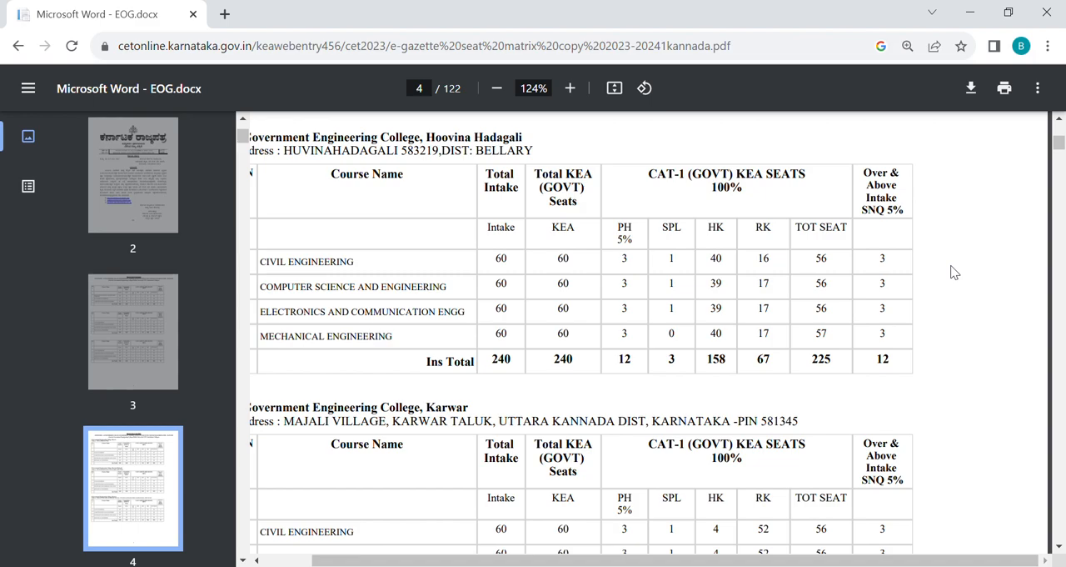
pyautogui.scroll(-3)
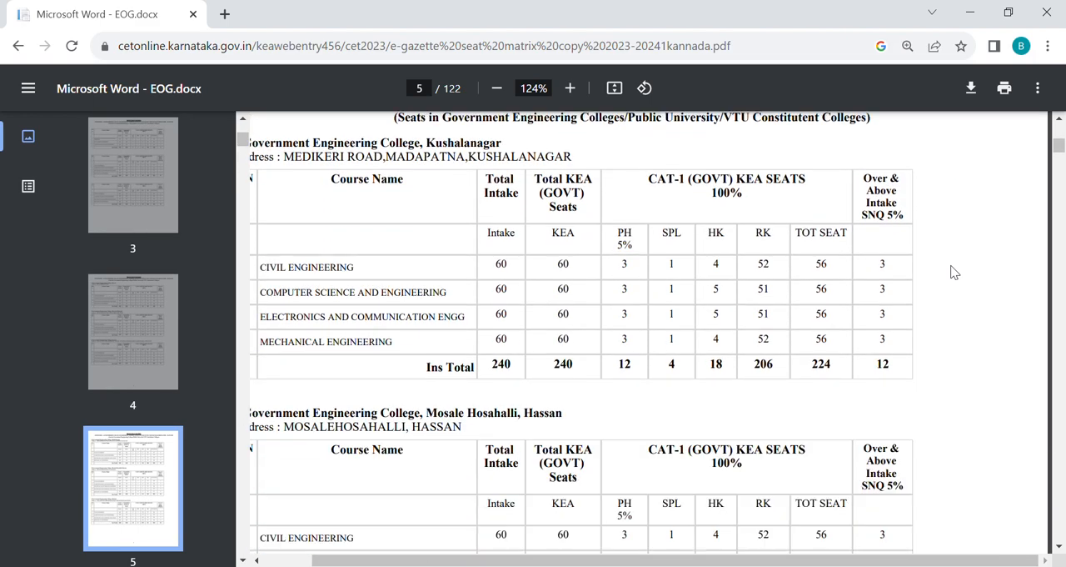
pyautogui.scroll(-3)
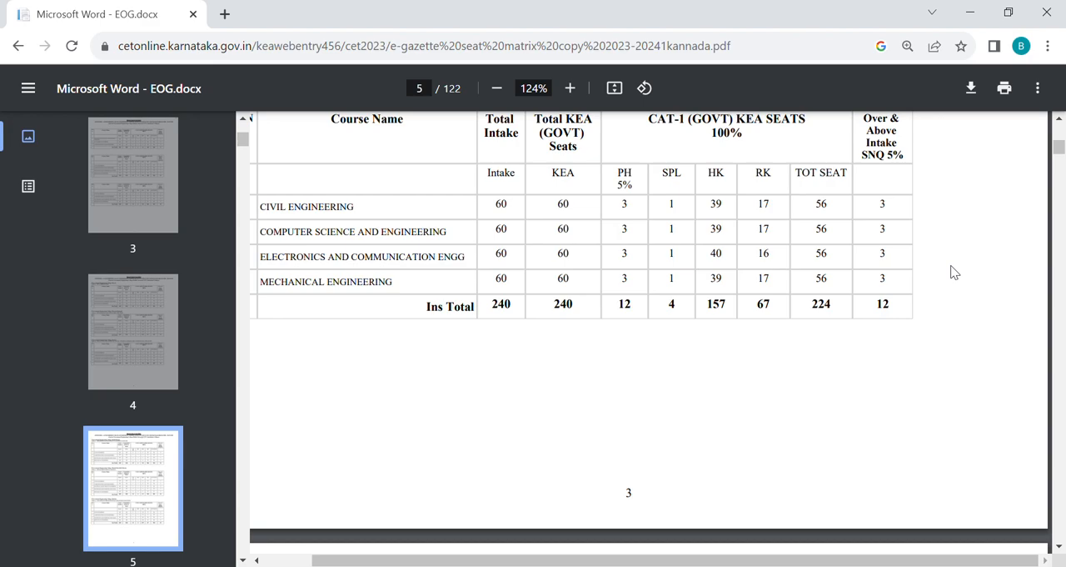
pyautogui.scroll(-3)
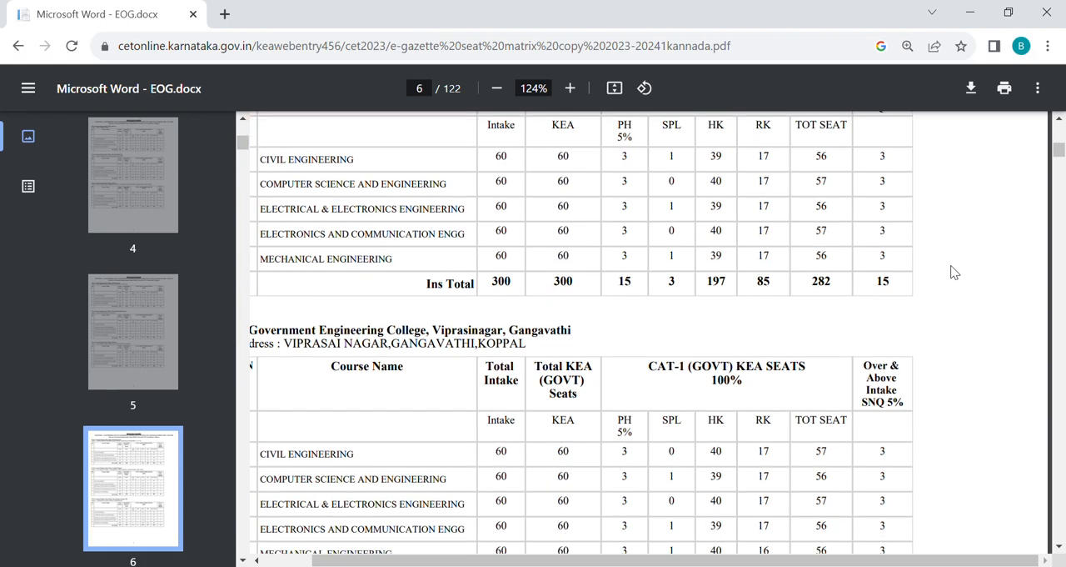